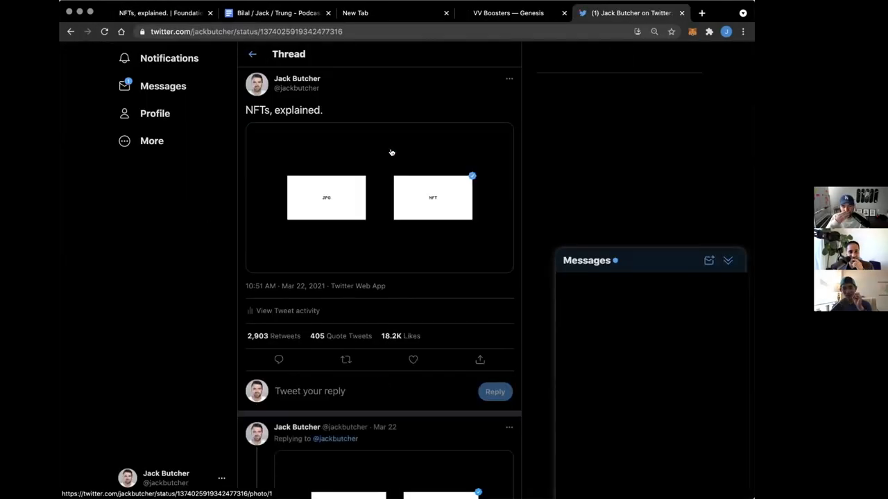
Step: Scroll Jack Butcher's thread down to his reply carrying the 'NFTs, explained. | Foundation' link card
{"action": "left_click", "coordinate": [727, 261]}
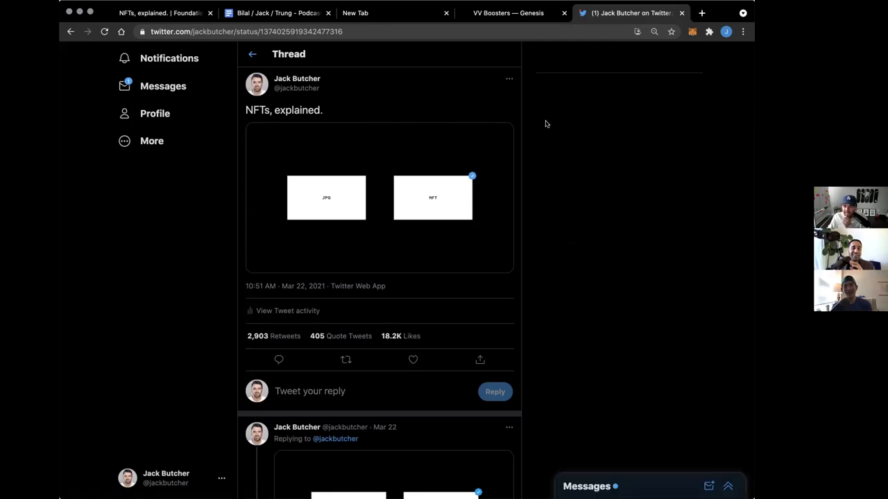
{"action": "mouse_move", "coordinate": [567, 125]}
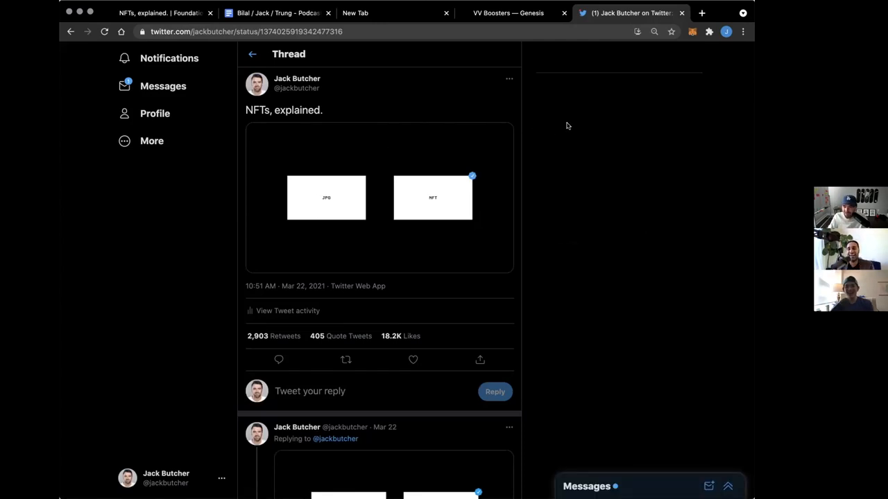
{"action": "mouse_move", "coordinate": [554, 125]}
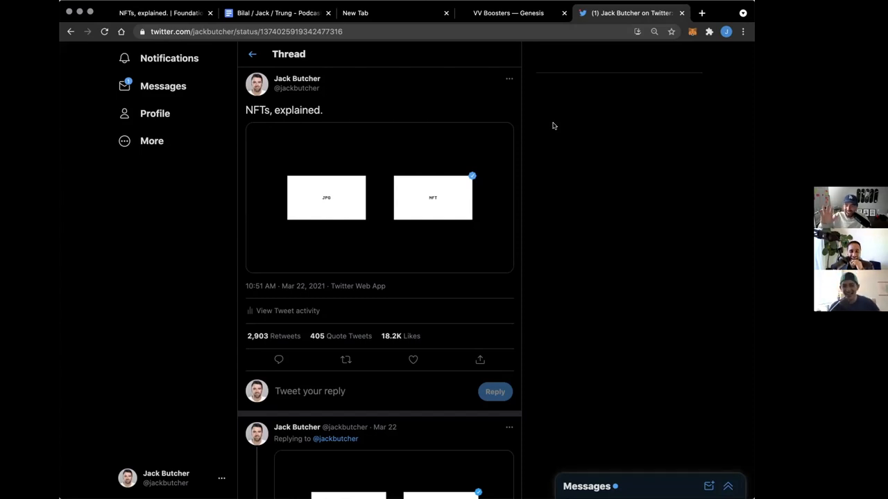
{"action": "mouse_move", "coordinate": [465, 120]}
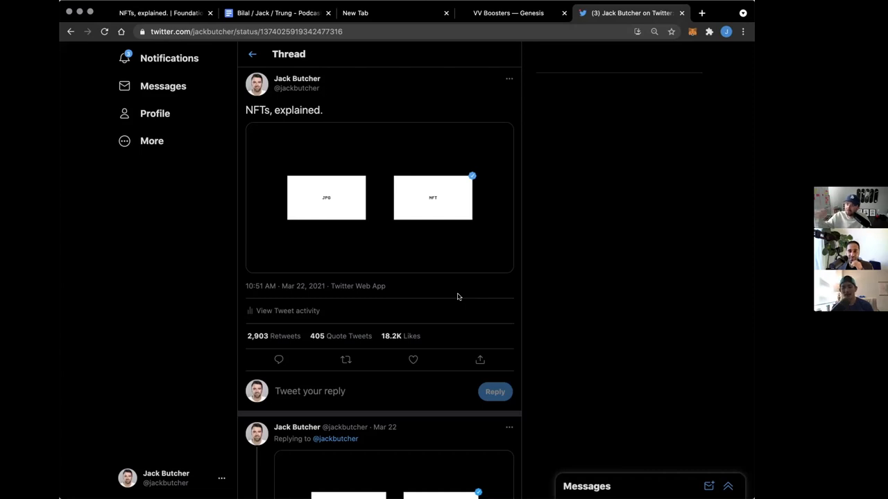
{"action": "left_click", "coordinate": [287, 311]}
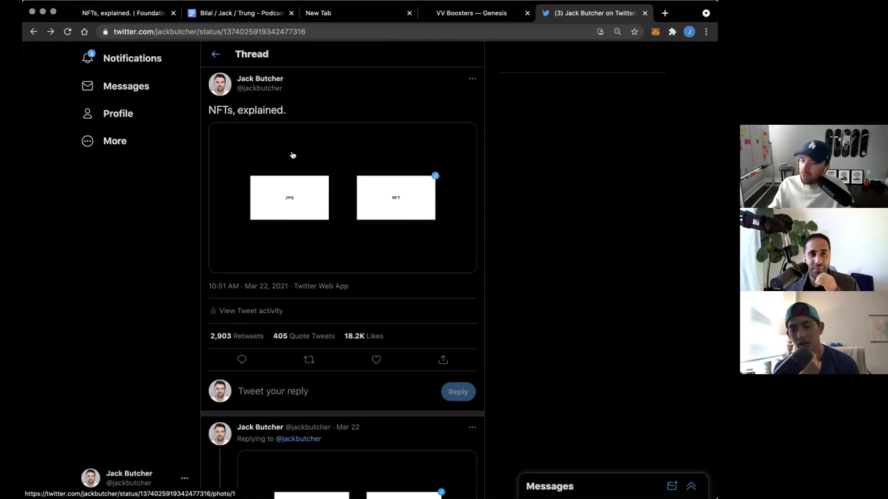
{"action": "scroll", "scroll_direction": "down", "scroll_amount": 3}
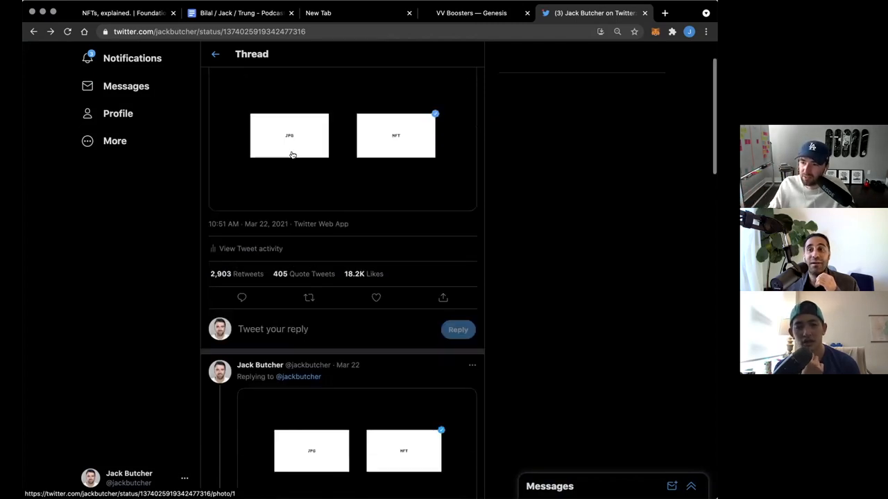
{"action": "scroll", "scroll_direction": "down", "scroll_amount": 3}
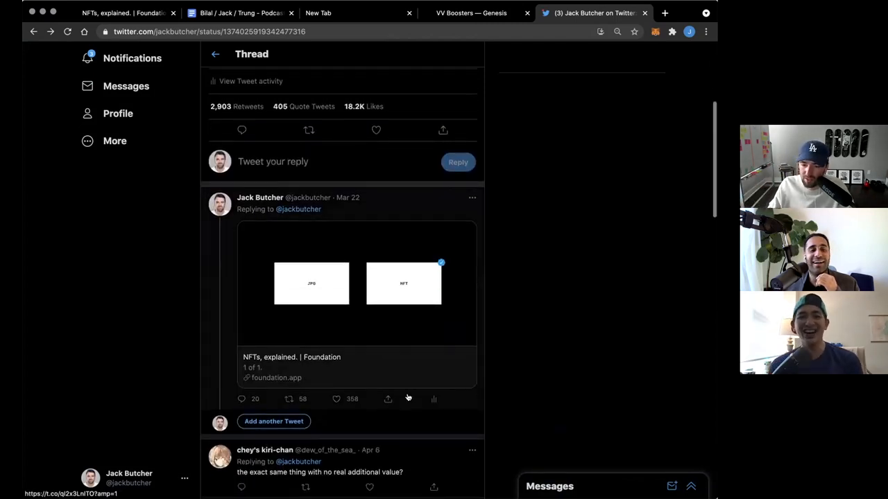
{"action": "mouse_move", "coordinate": [433, 400]}
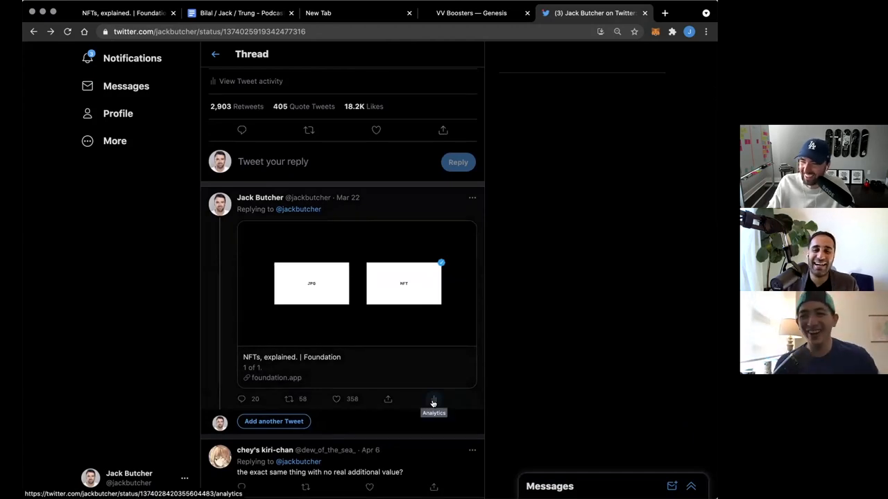
{"action": "left_click", "coordinate": [433, 399]}
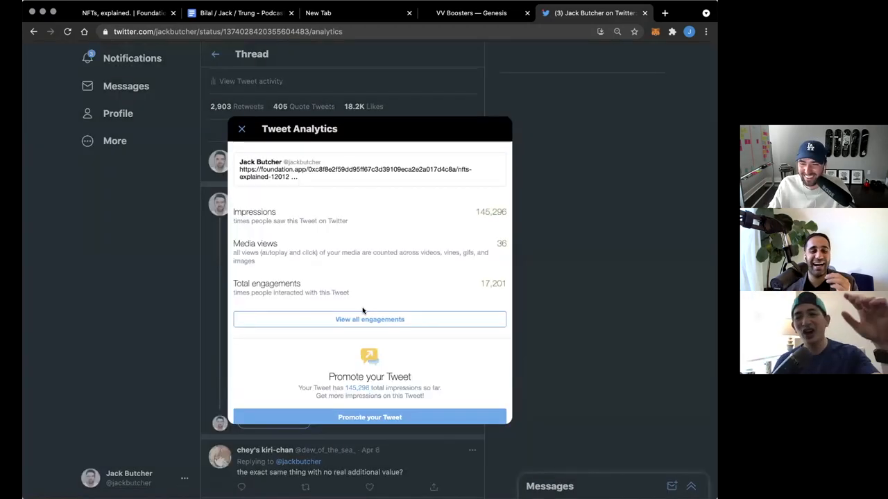
{"action": "left_click", "coordinate": [241, 129]}
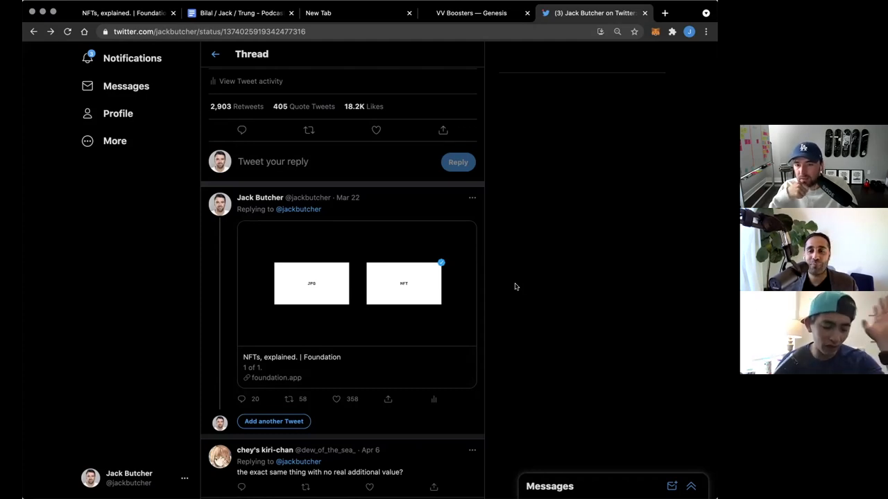
Step: View the original tweet's analytics: 3,525,236 impressions and 419,546 total engagements
{"action": "left_click", "coordinate": [249, 81]}
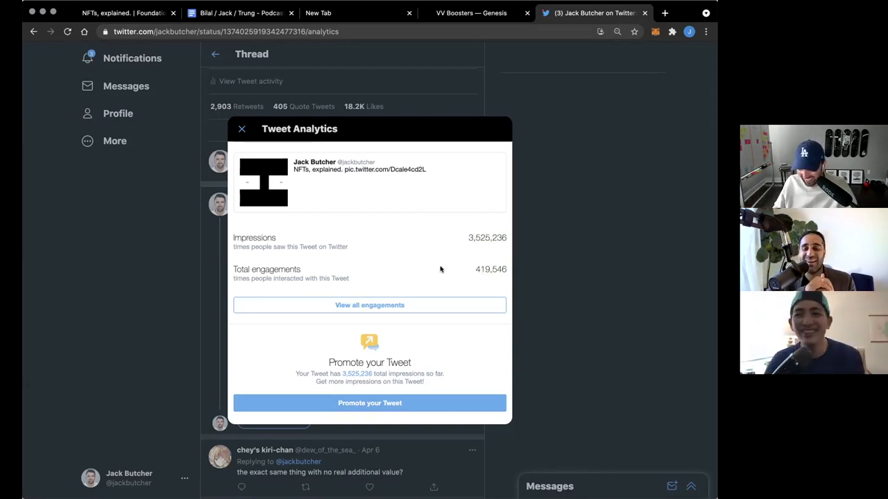
{"action": "mouse_move", "coordinate": [617, 258]}
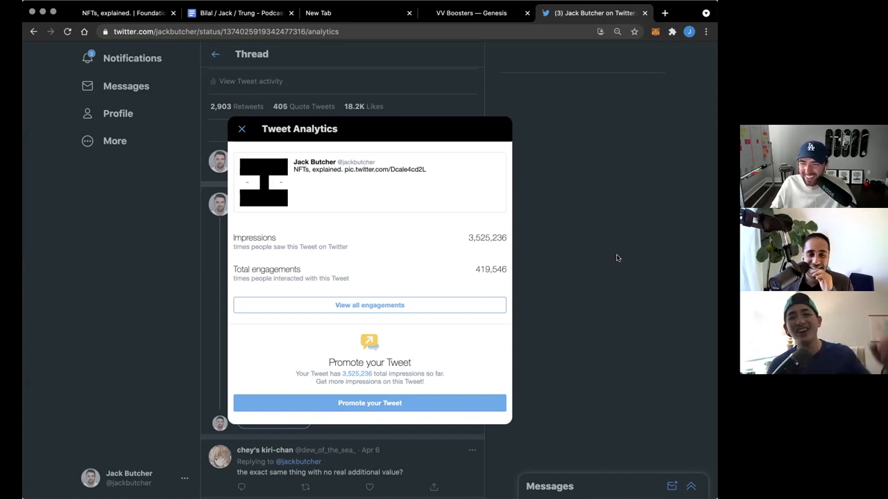